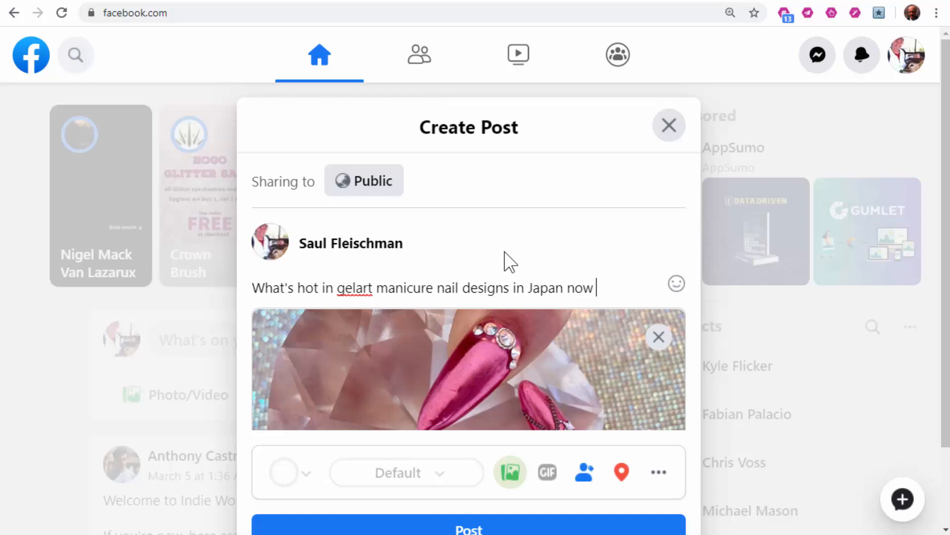
pyautogui.moveTo(172, 56)
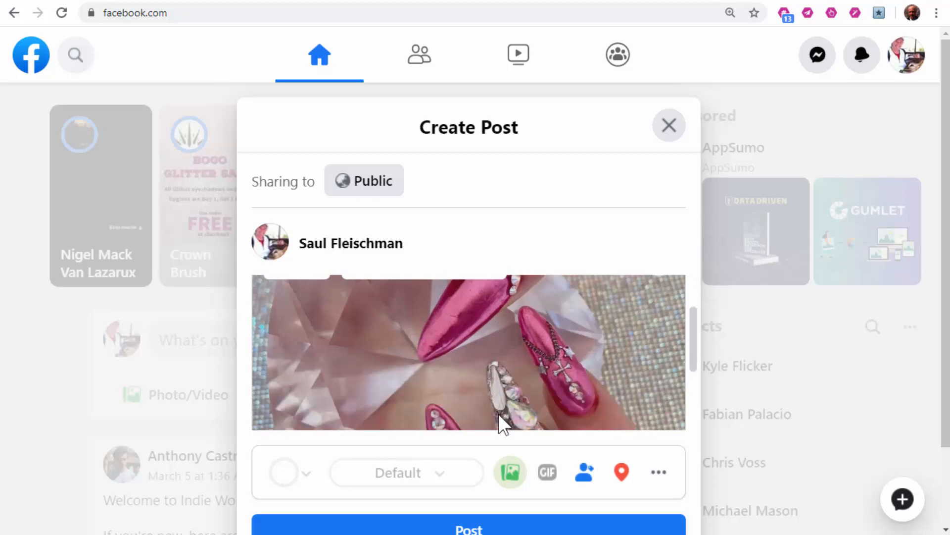
# Write the caption "What's hot in gelart manicure nail designs in Japan now" above the nail photo.
pyautogui.write("What's hot in gelart manicure nail designs in Japan now")
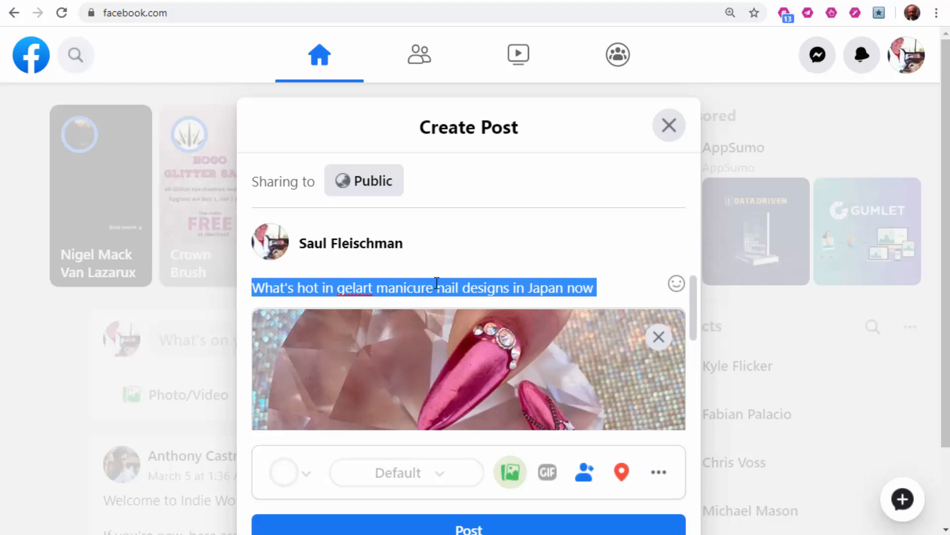
# Generate RiteTag hashtags from the caption, select all but #japan and #asia, and copy the eleven.
pyautogui.rightClick(418, 288)
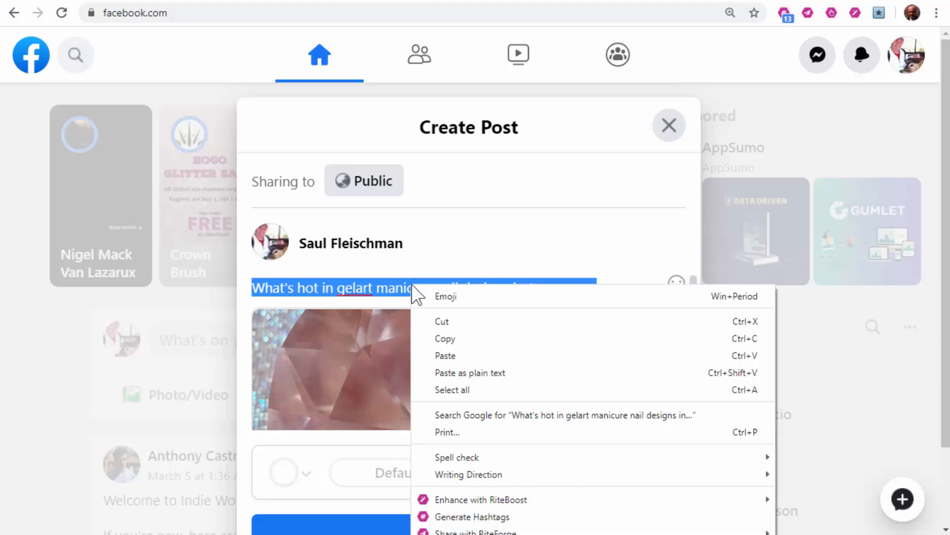
pyautogui.moveTo(472, 517)
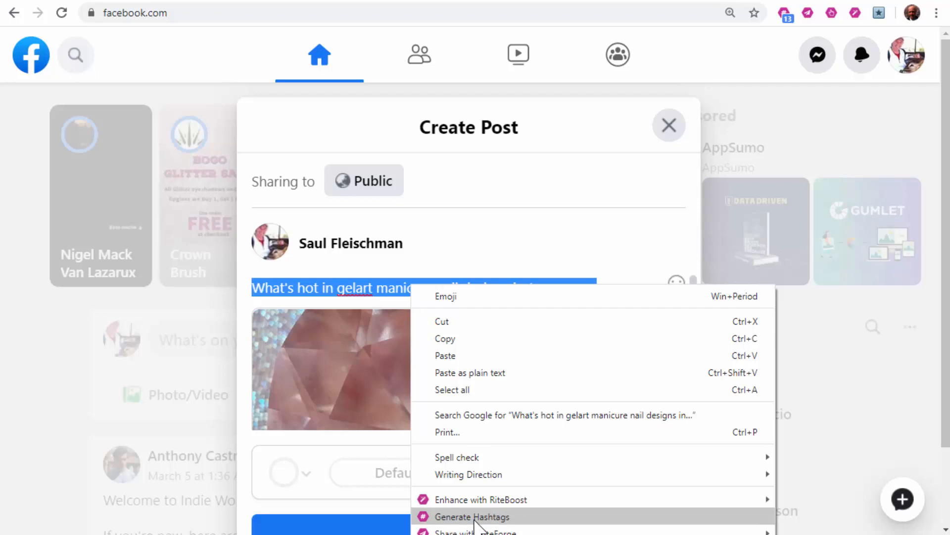
pyautogui.click(471, 517)
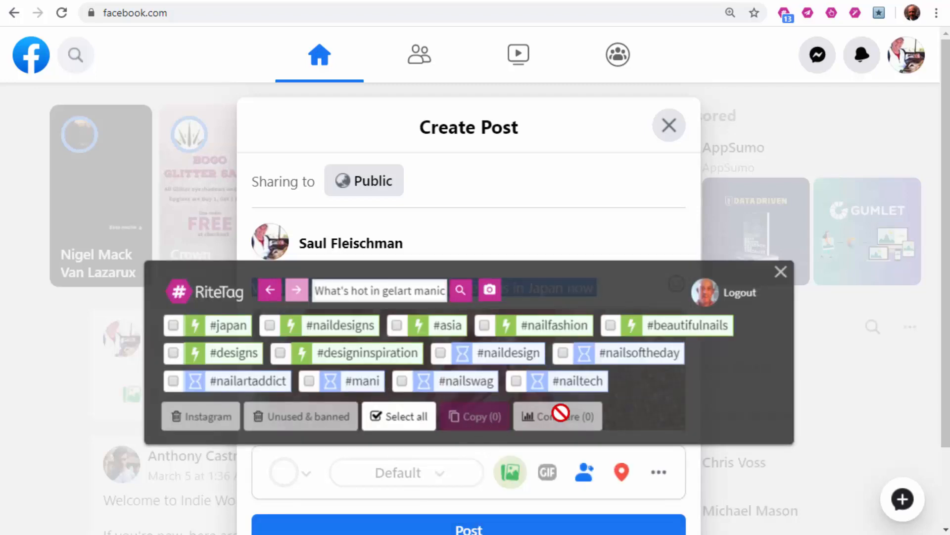
pyautogui.click(398, 416)
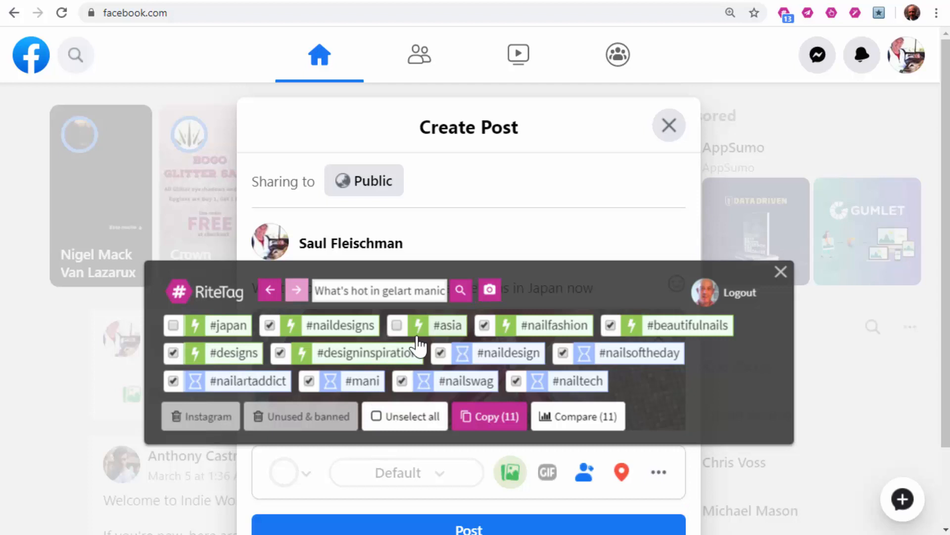
pyautogui.click(489, 416)
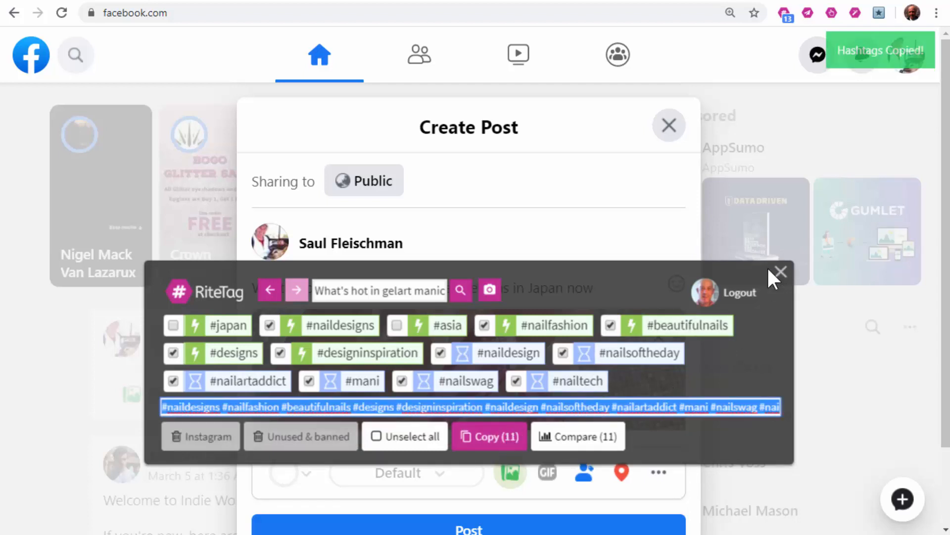
pyautogui.click(781, 271)
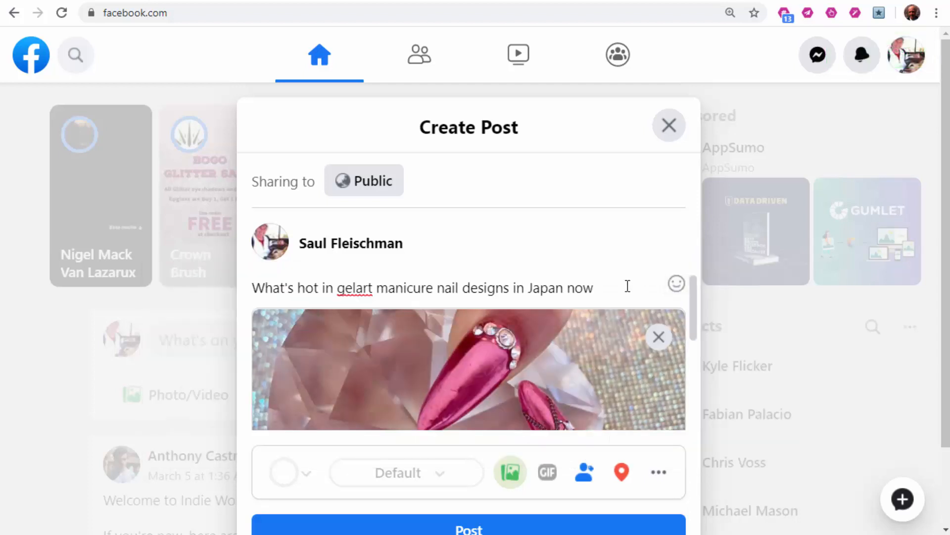
# Paste the copied hashtags, starting #naildesigns #nailfashion, beneath the caption.
pyautogui.write('#naildesigns #nailfashion #beautifulnails #designs #designinspiration #naildesign #nailsoftheday #nailartaddict #mani #nailswag #nailtech')
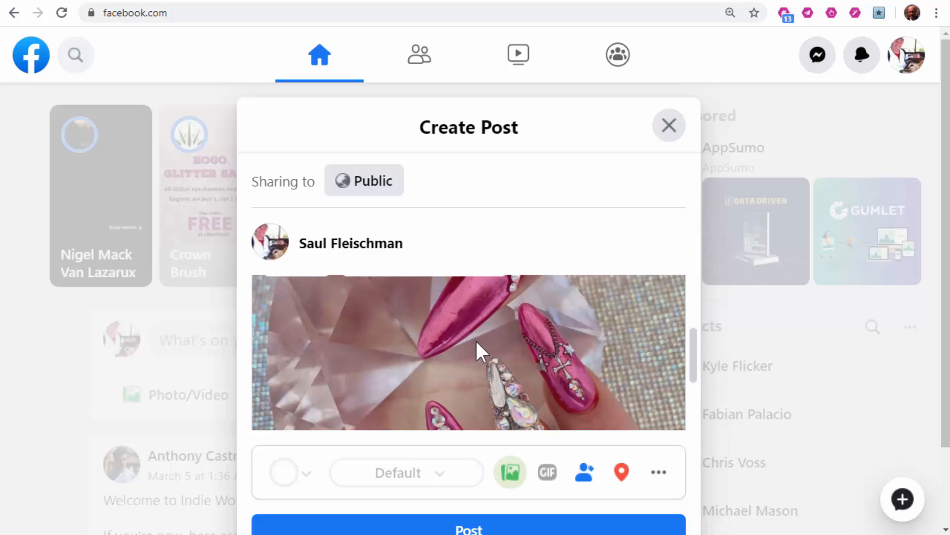
# Generate hashtags from the nail photo, drop #finger, #instanails and the other unwanted tags, and copy 24.
pyautogui.rightClick(479, 351)
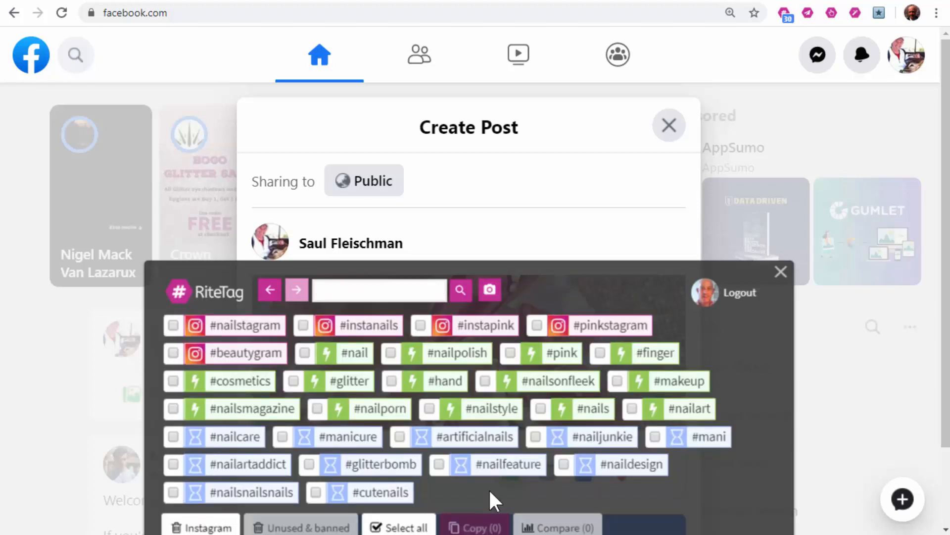
pyautogui.moveTo(596, 511)
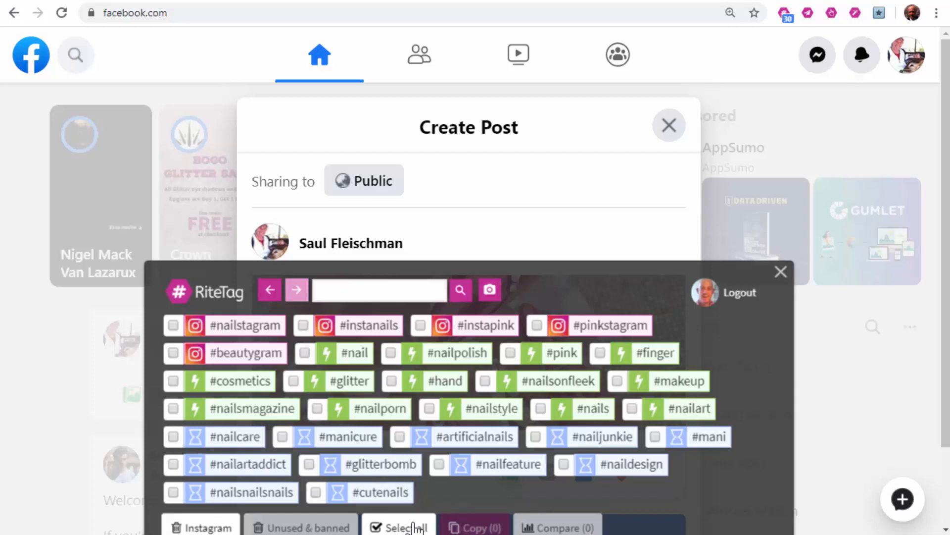
pyautogui.click(399, 526)
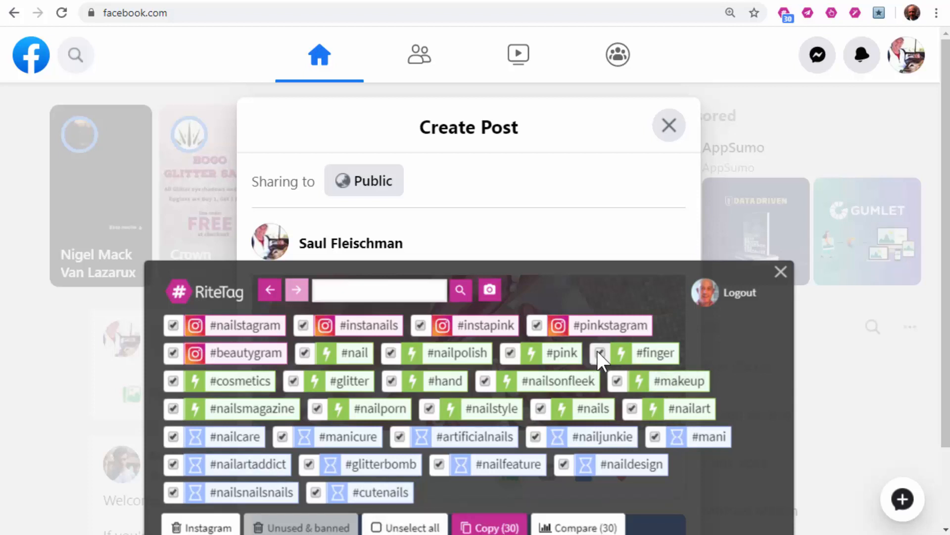
pyautogui.click(600, 352)
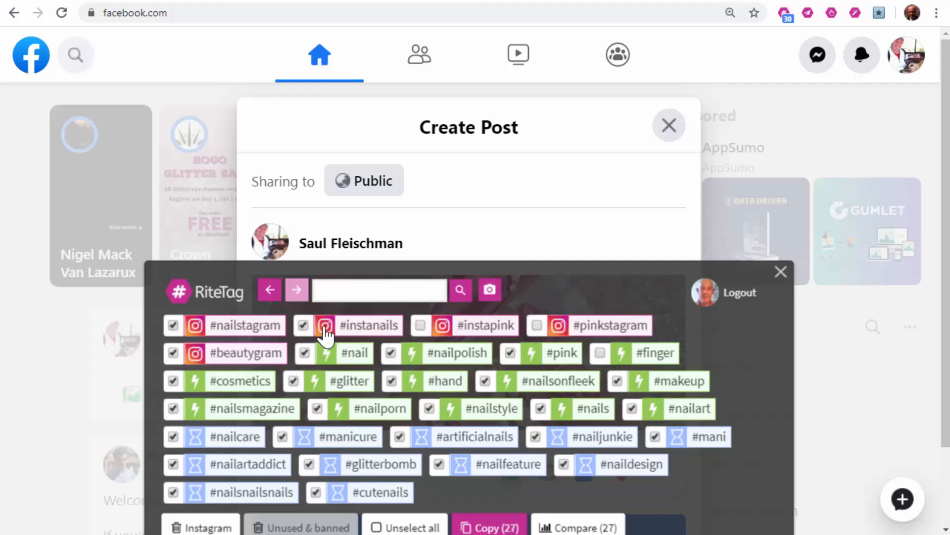
pyautogui.click(303, 326)
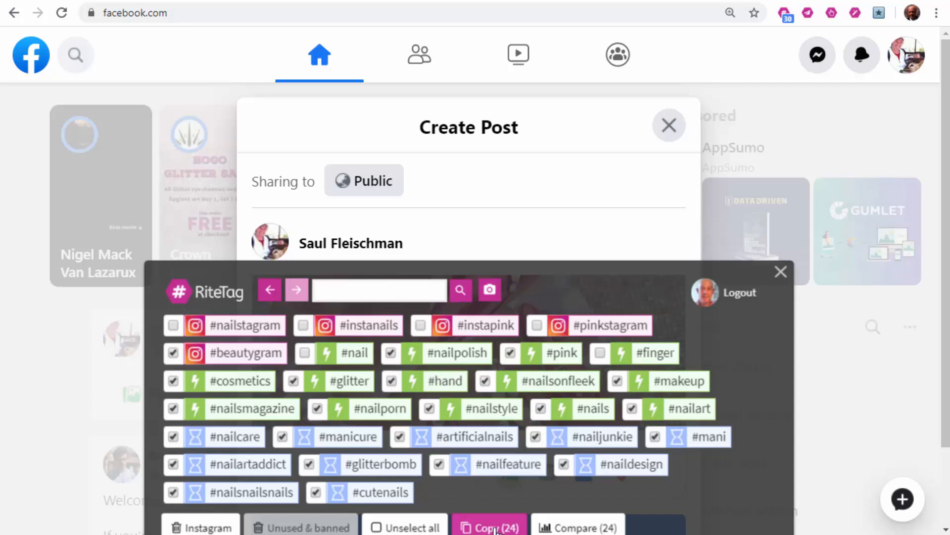
pyautogui.click(490, 525)
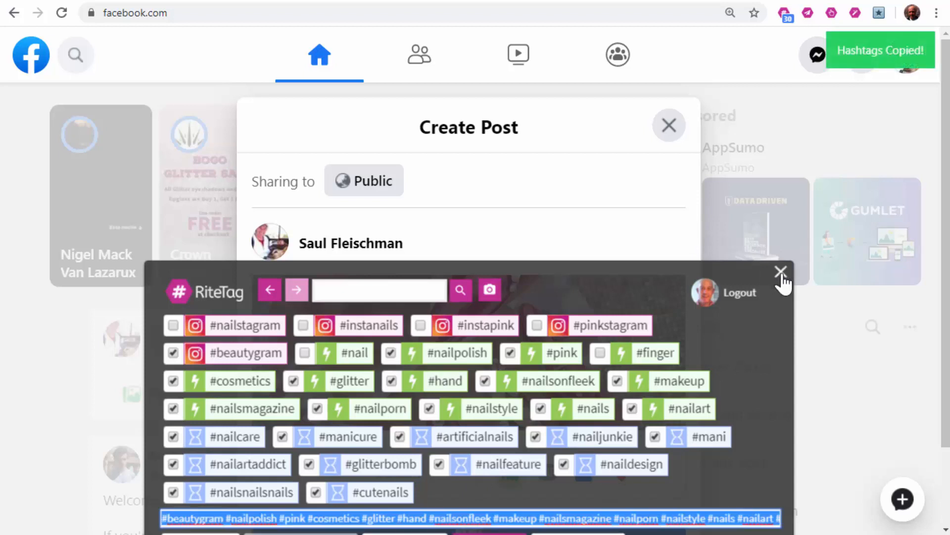
pyautogui.click(781, 272)
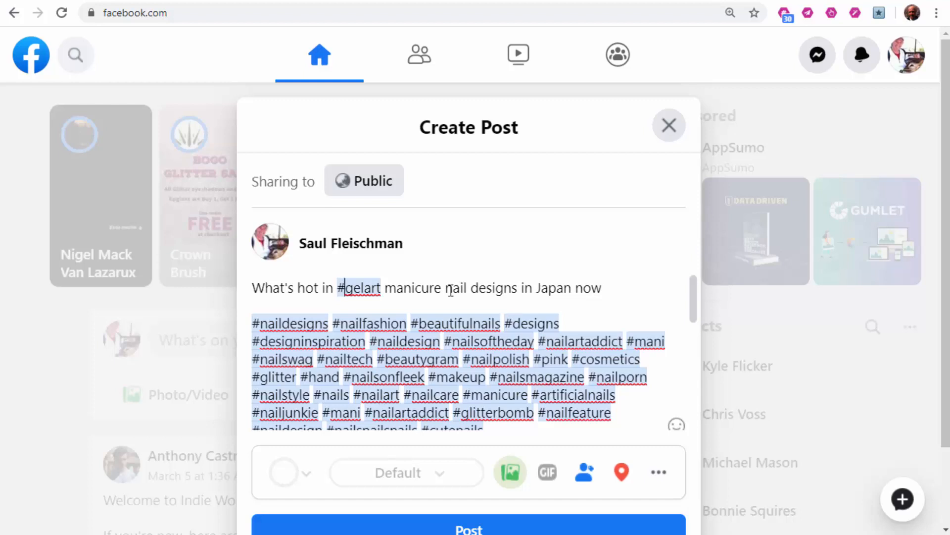
# Publish the nail post with both hashtag sets to the Facebook feed.
pyautogui.click(469, 527)
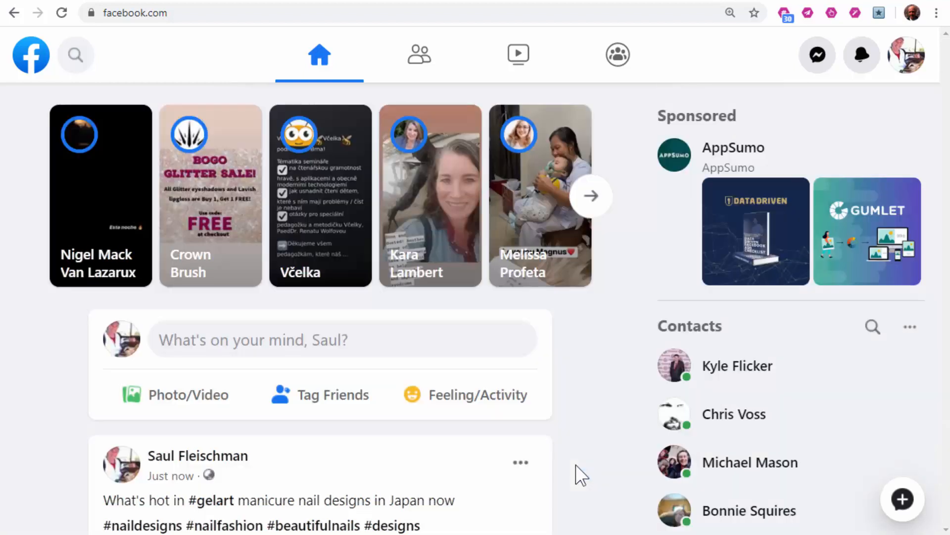
pyautogui.scroll(-3)
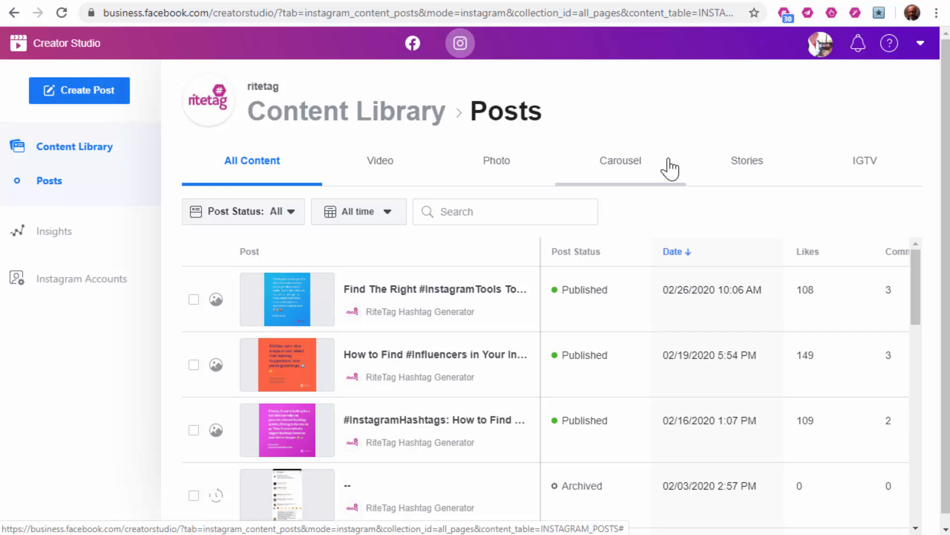
pyautogui.moveTo(79, 90)
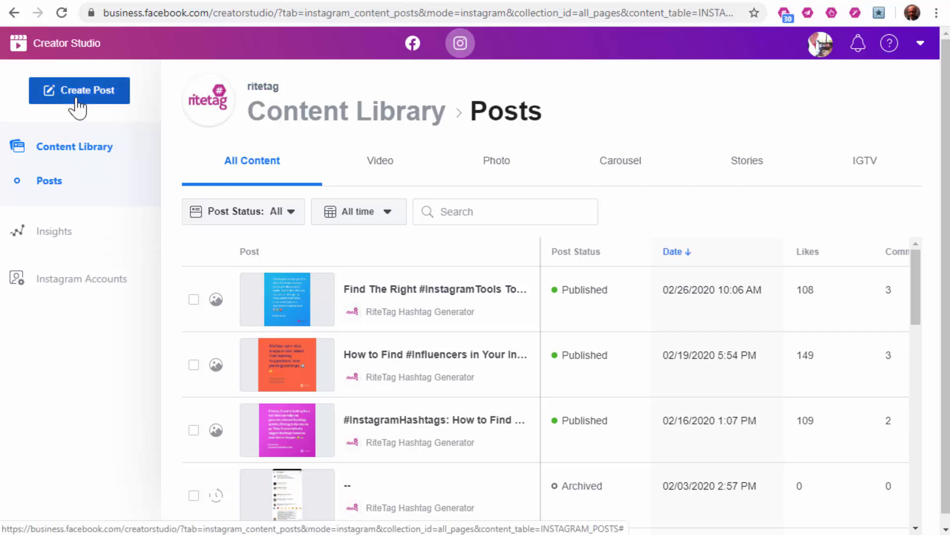
# Start a new Instagram post in Creator Studio and upload the pink nail photo from file.
pyautogui.click(80, 90)
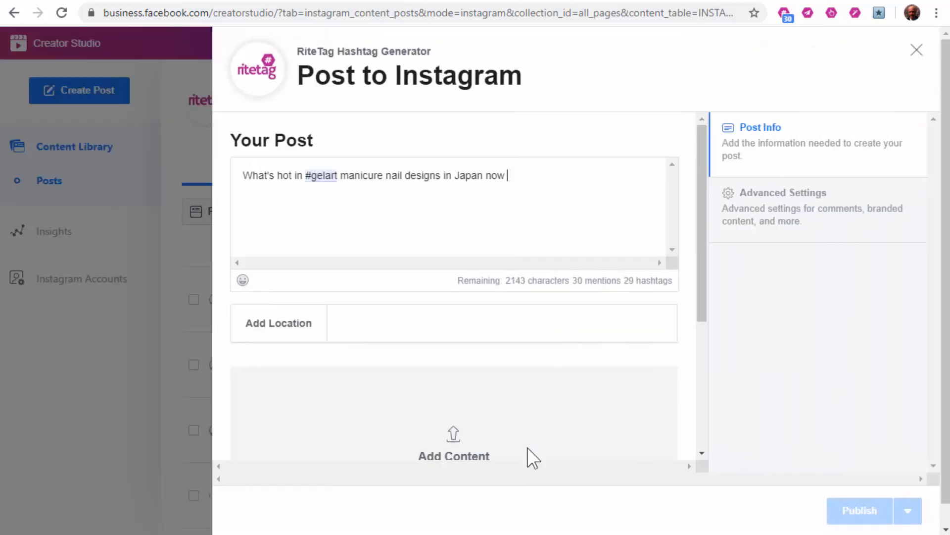
pyautogui.click(453, 354)
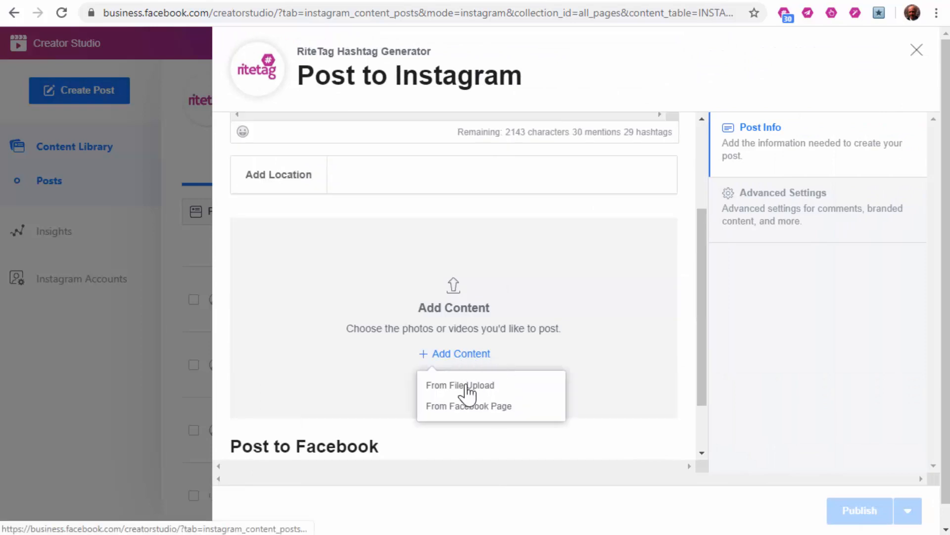
pyautogui.click(461, 385)
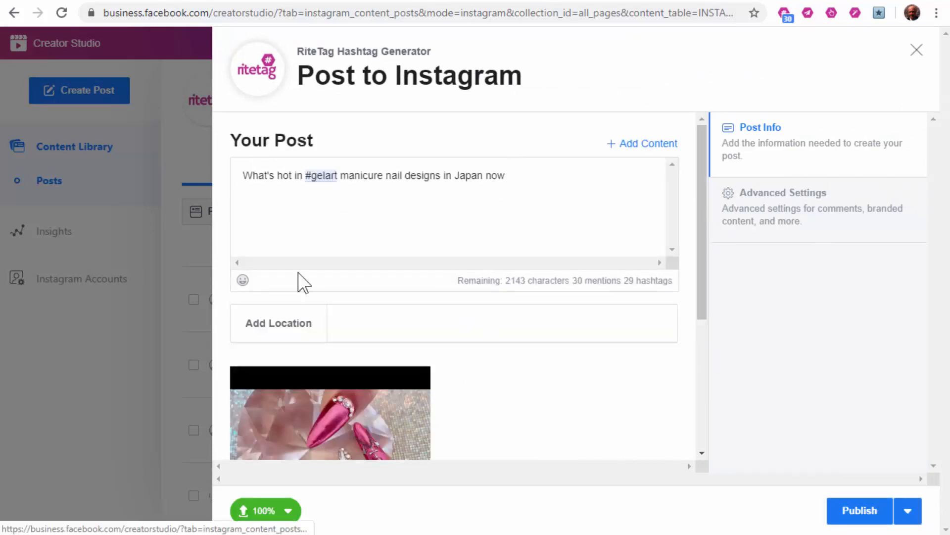
# Select the #gelart caption, generate RiteTag hashtags for it, and bring up options for the image.
pyautogui.tripleClick(374, 176)
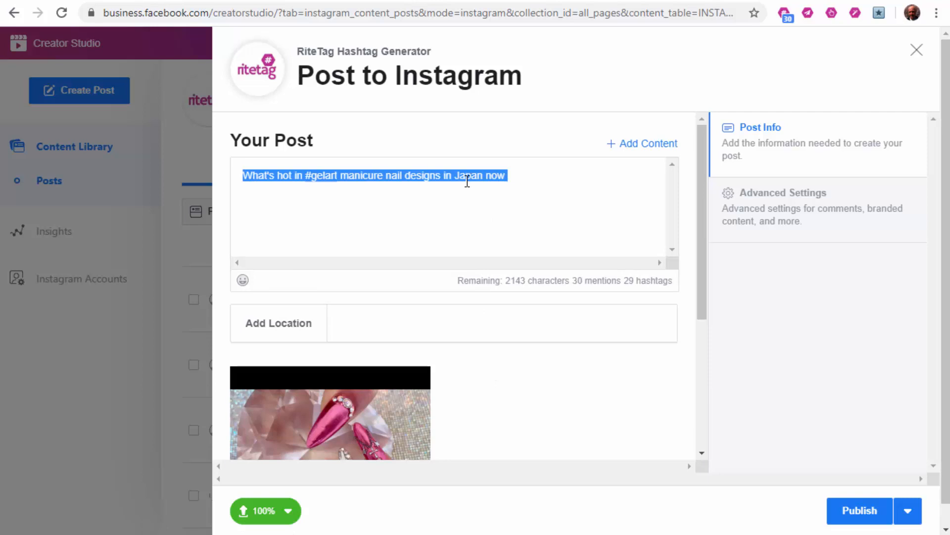
pyautogui.rightClick(374, 175)
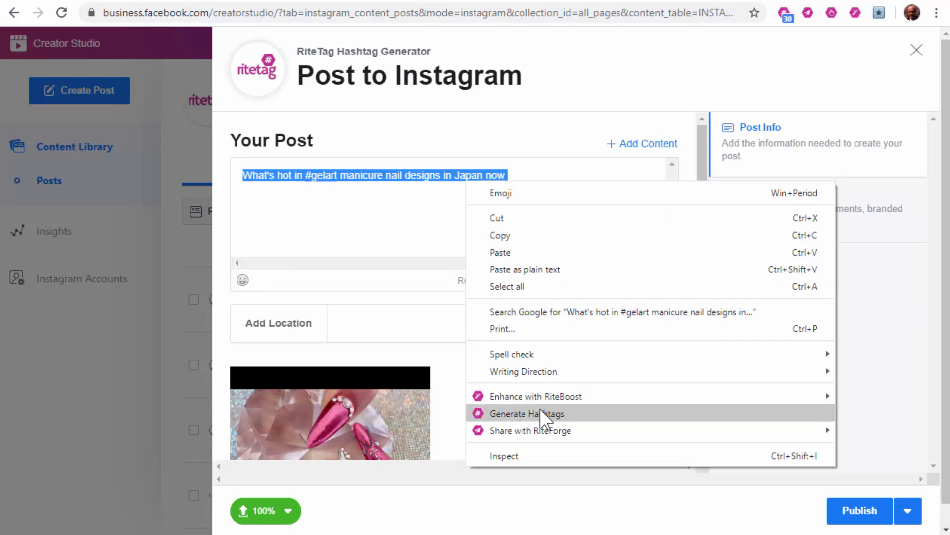
pyautogui.click(527, 413)
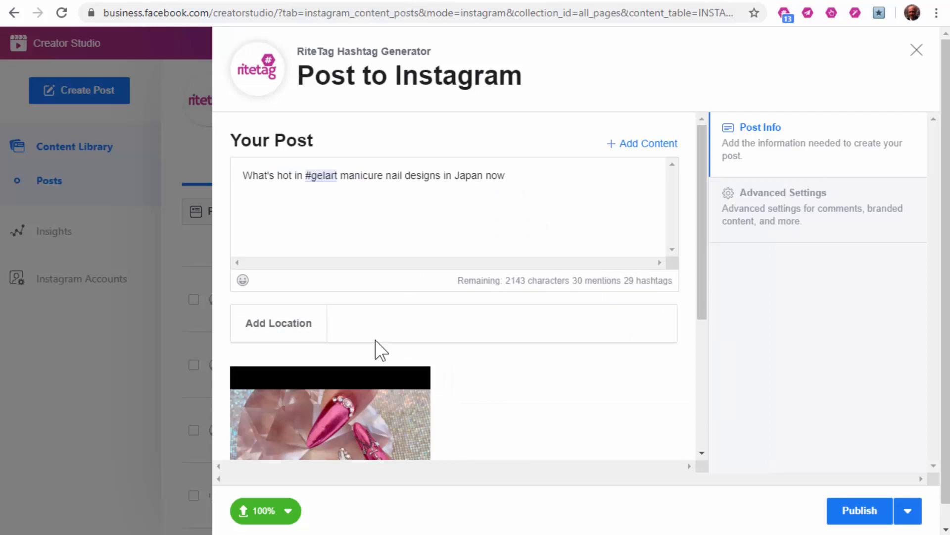
pyautogui.rightClick(327, 425)
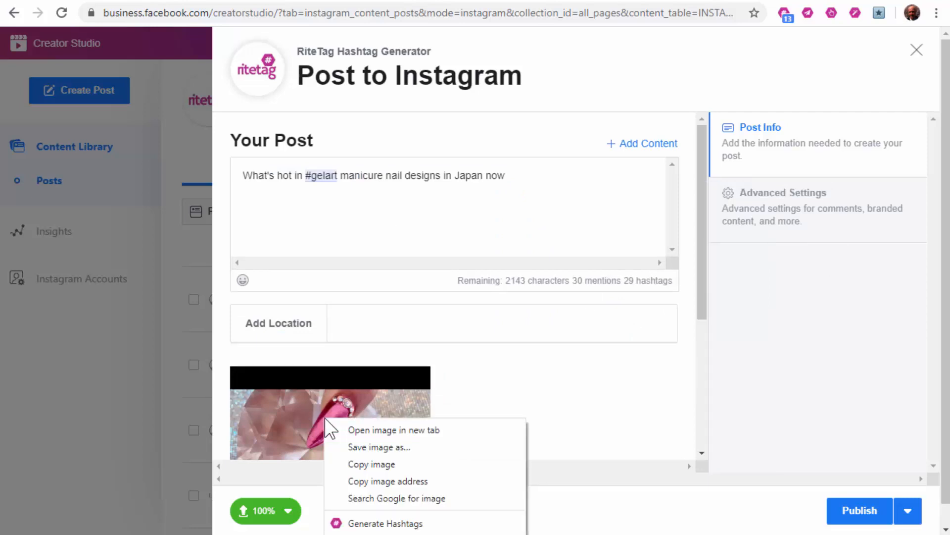
pyautogui.moveTo(563, 212)
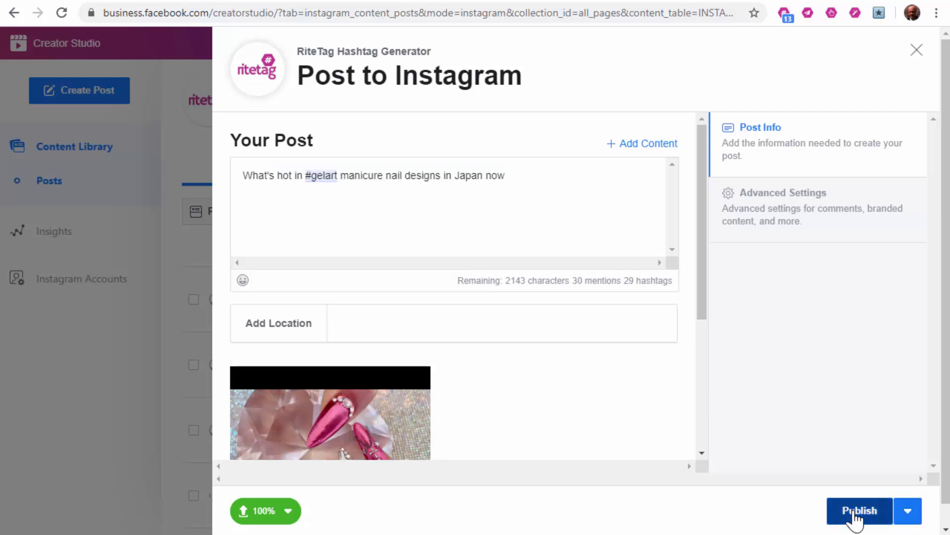
# Publish the post to Instagram, then copy all 30 RiteTag hashtags generated from its photo for a comment.
pyautogui.click(860, 510)
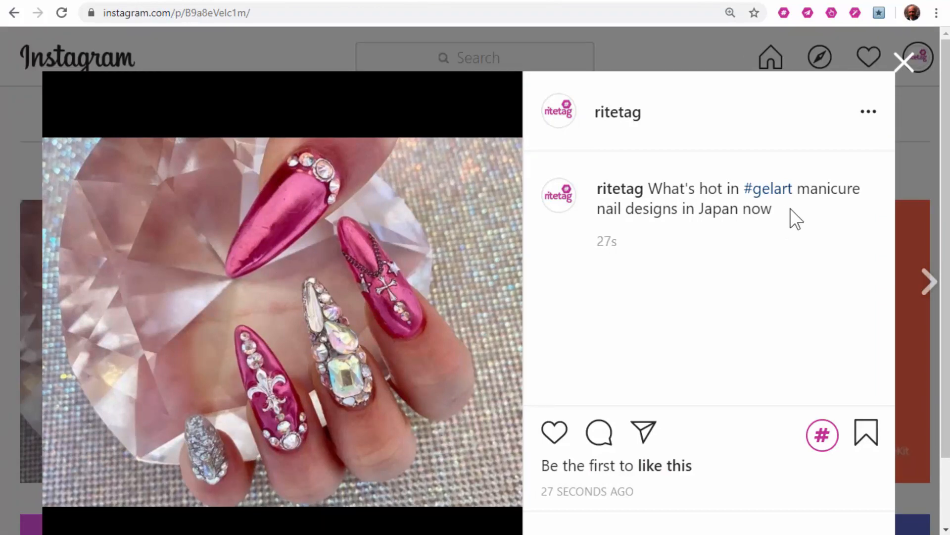
pyautogui.moveTo(340, 251)
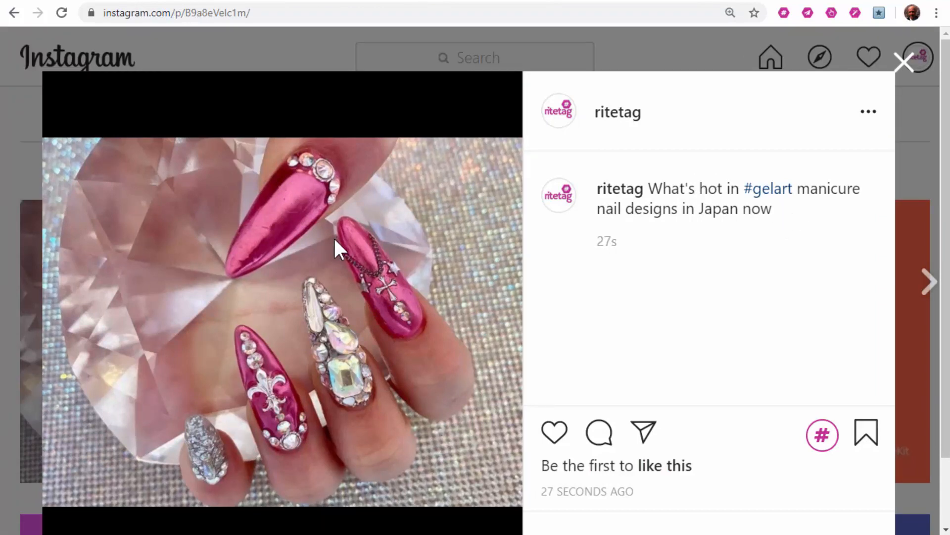
pyautogui.rightClick(337, 250)
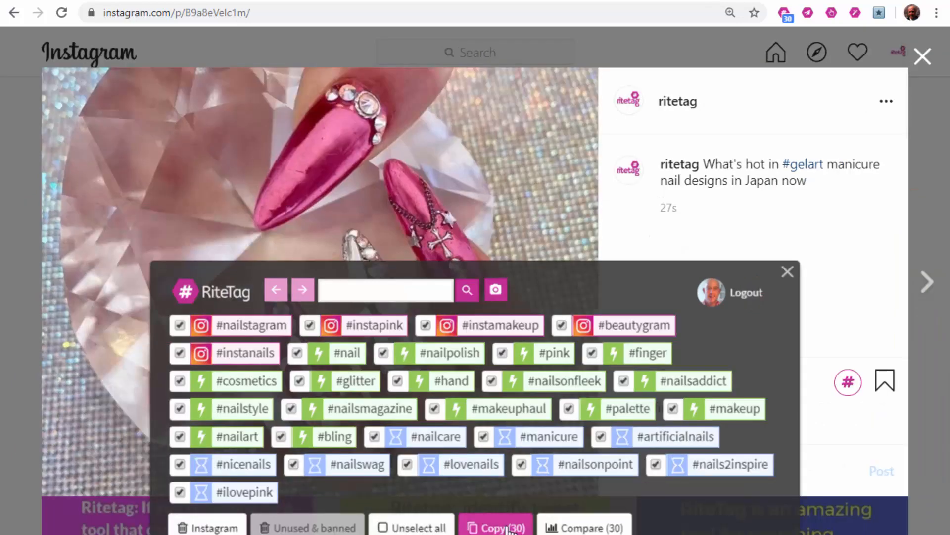
pyautogui.click(495, 525)
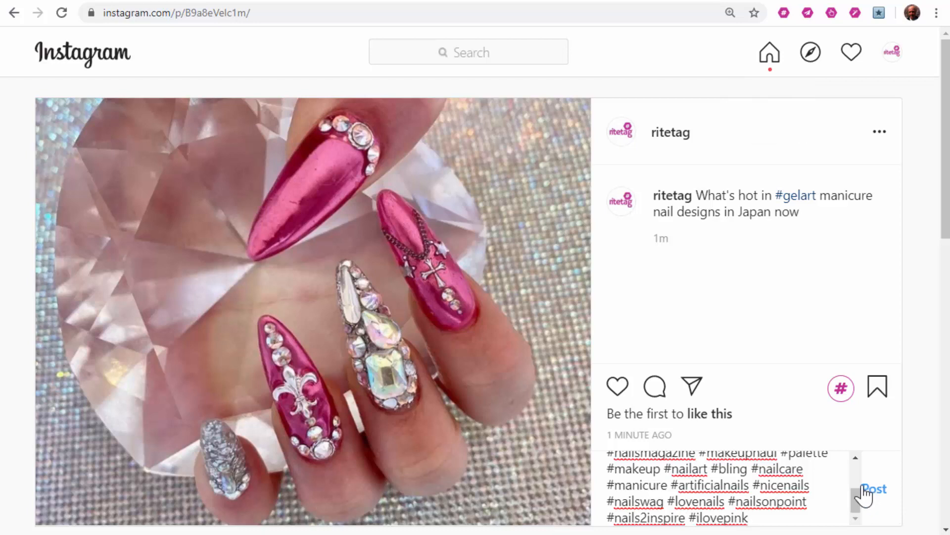
pyautogui.moveTo(673, 6)
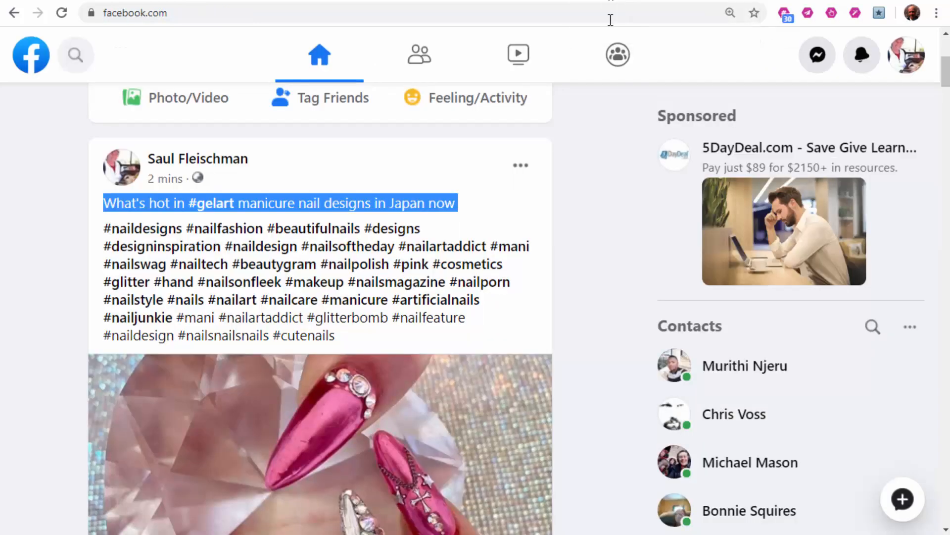
# View the published nail post on the Facebook feed and dismiss the caption's RiteTag menu.
pyautogui.click(614, 269)
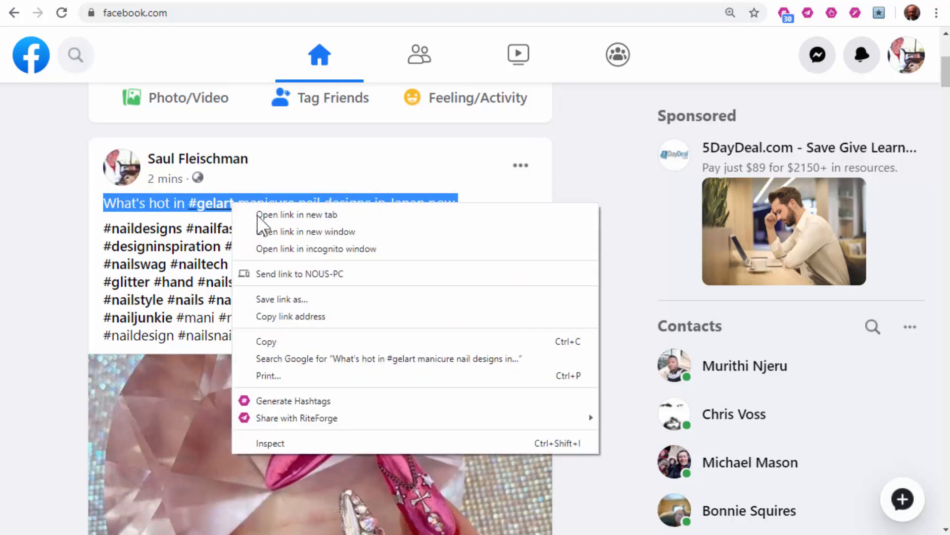
pyautogui.click(352, 422)
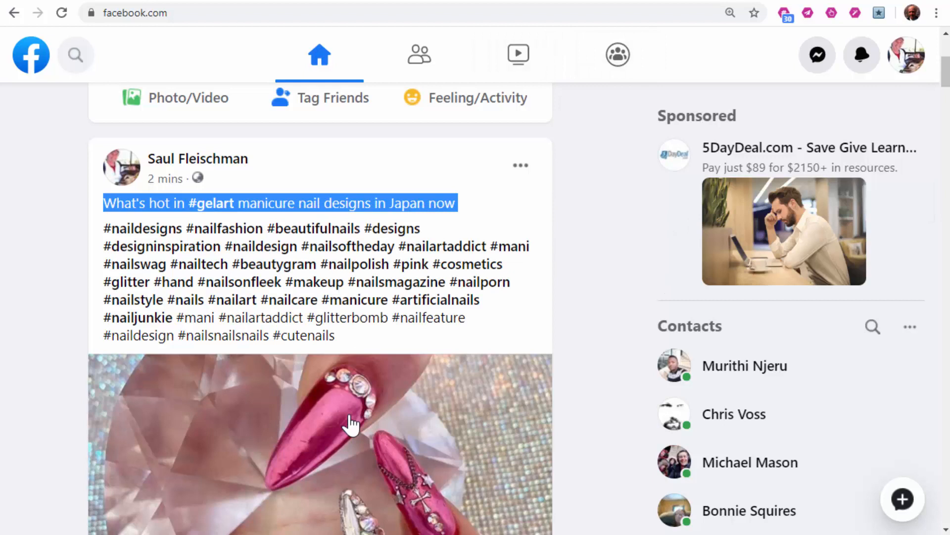
pyautogui.moveTo(280, 386)
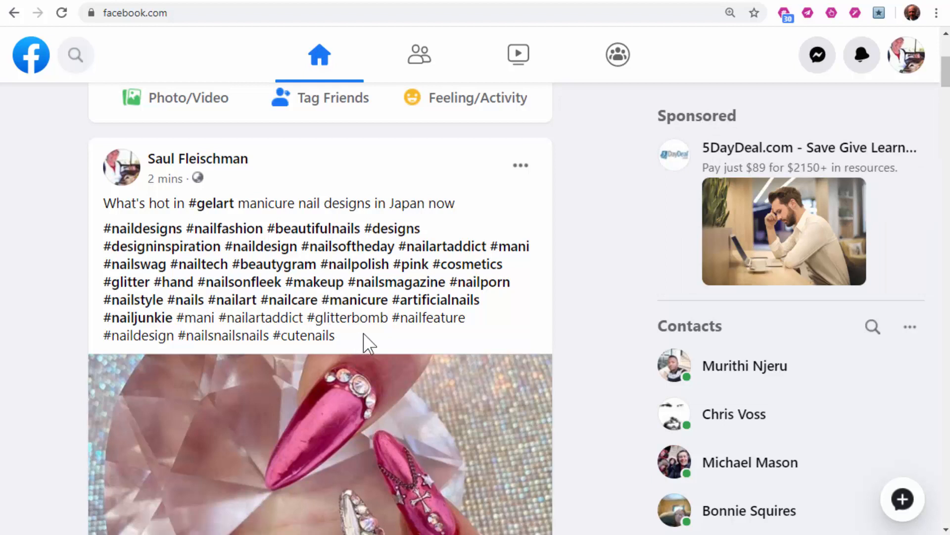
pyautogui.moveTo(577, 197)
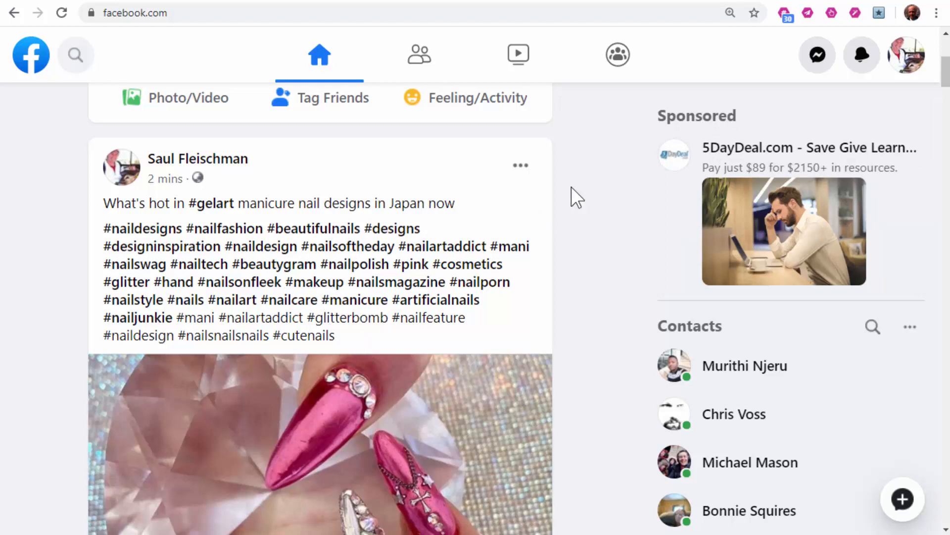
pyautogui.moveTo(599, 162)
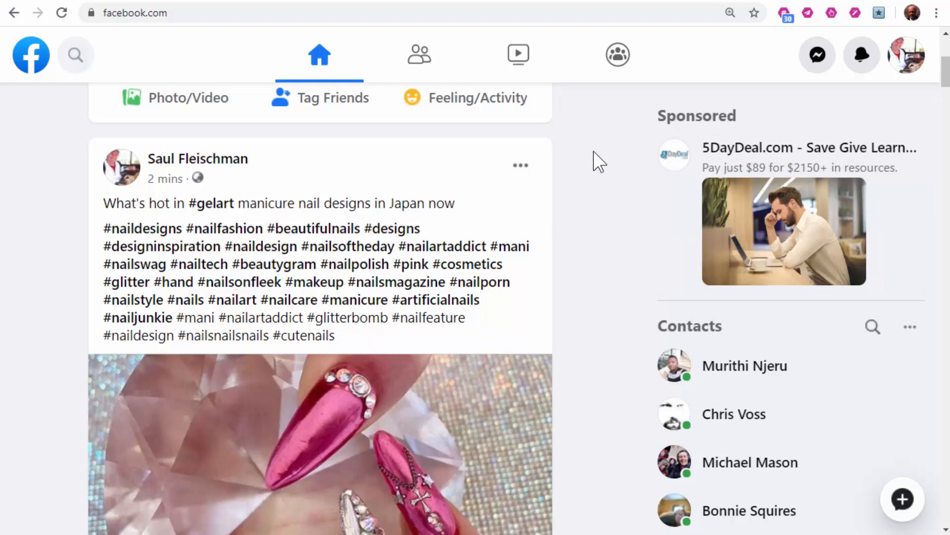
pyautogui.moveTo(596, 273)
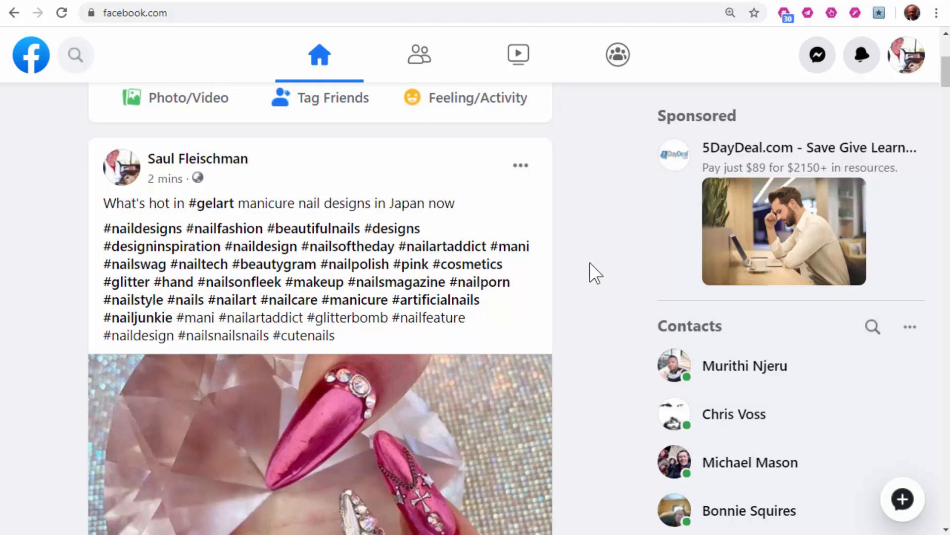
pyautogui.moveTo(594, 372)
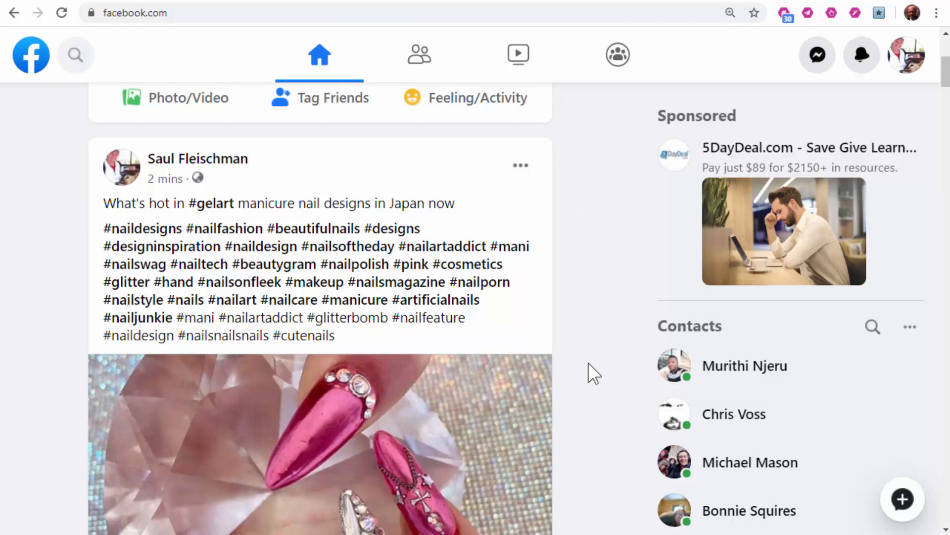